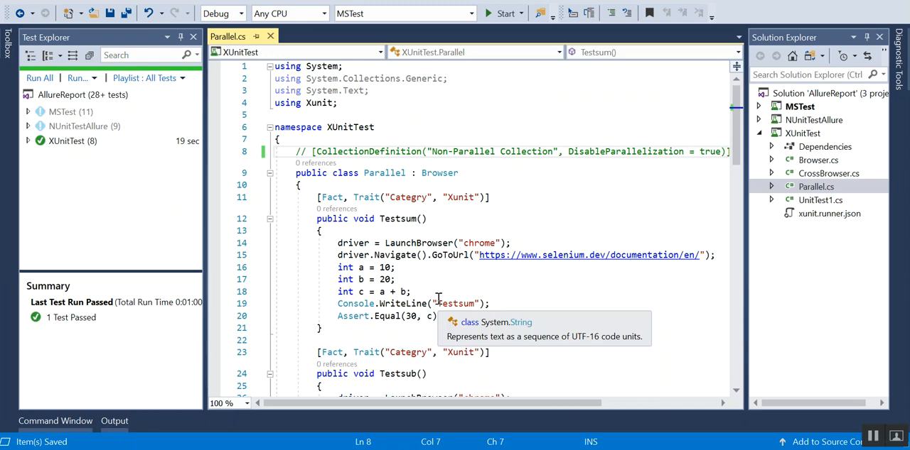
mouse_move(822, 146)
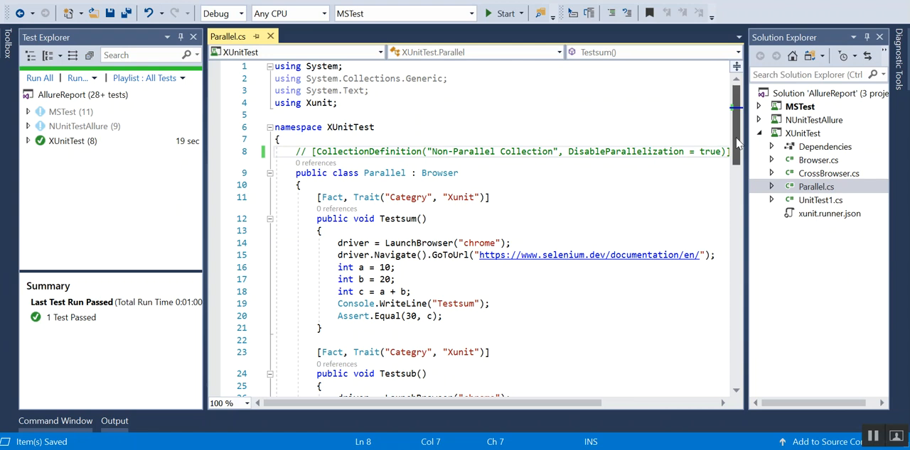
Step: Change Testsub's LaunchBrowser argument from chrome to firefox and save Parallel.cs
scroll("down", 3)
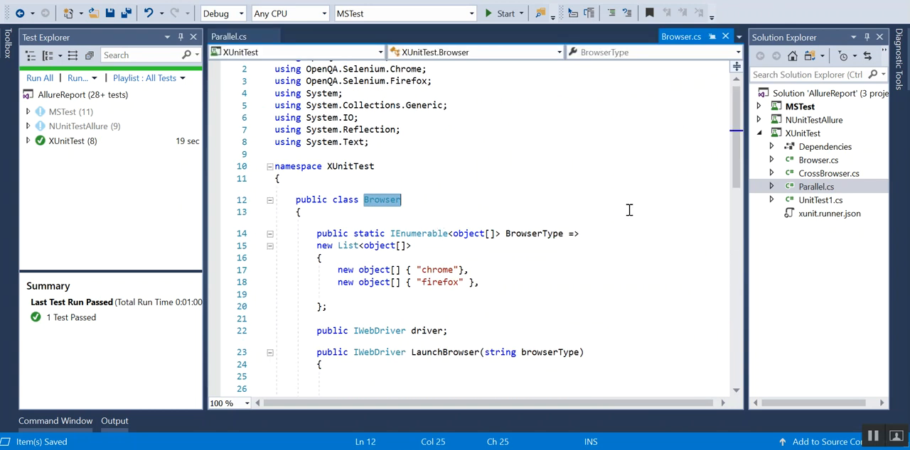
scroll("down", 3)
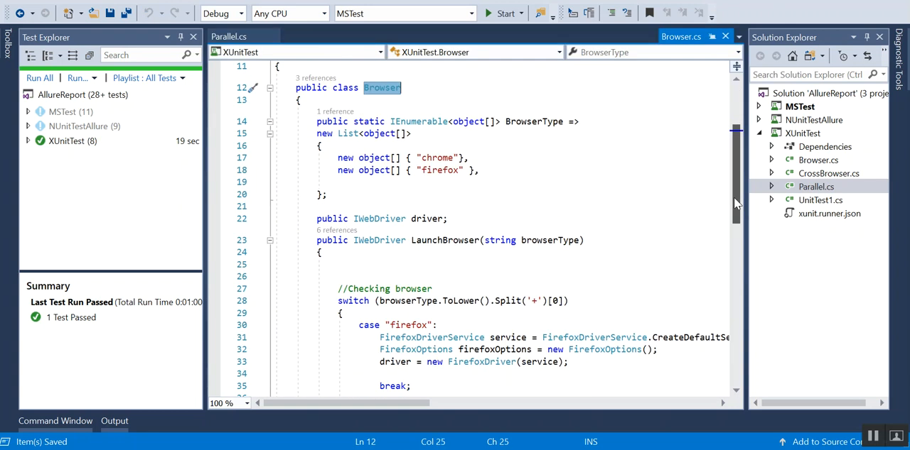
scroll("down", 3)
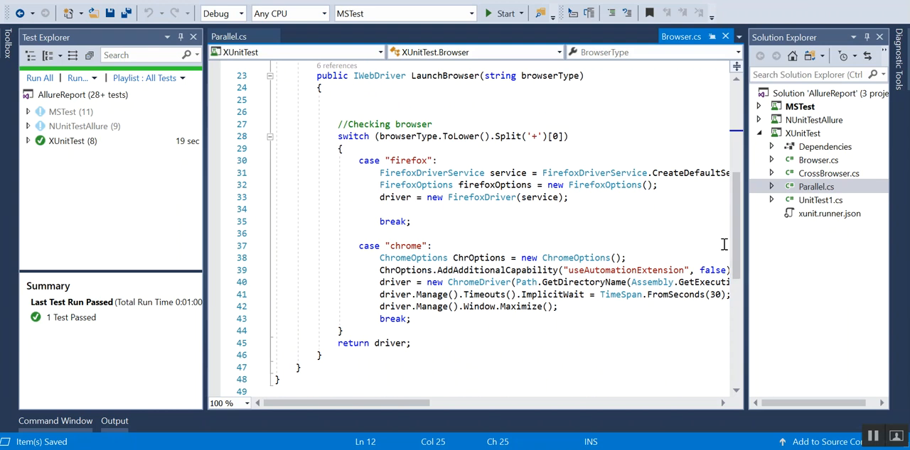
mouse_move(324, 100)
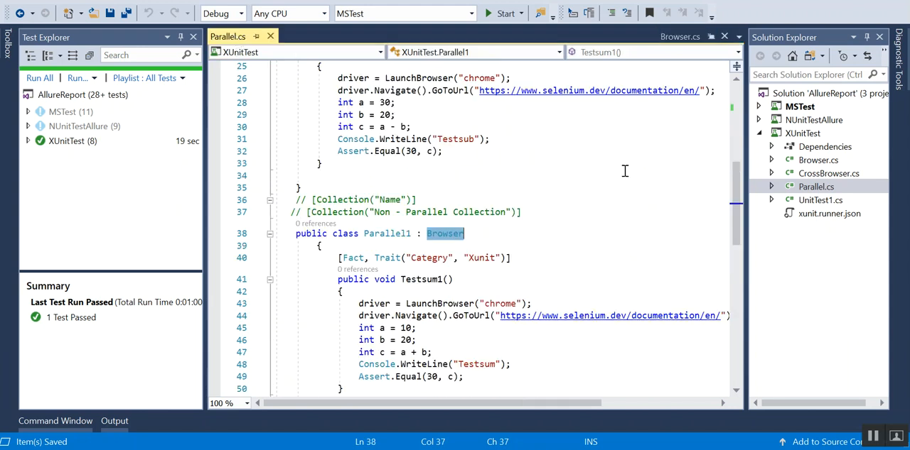
scroll("down", 3)
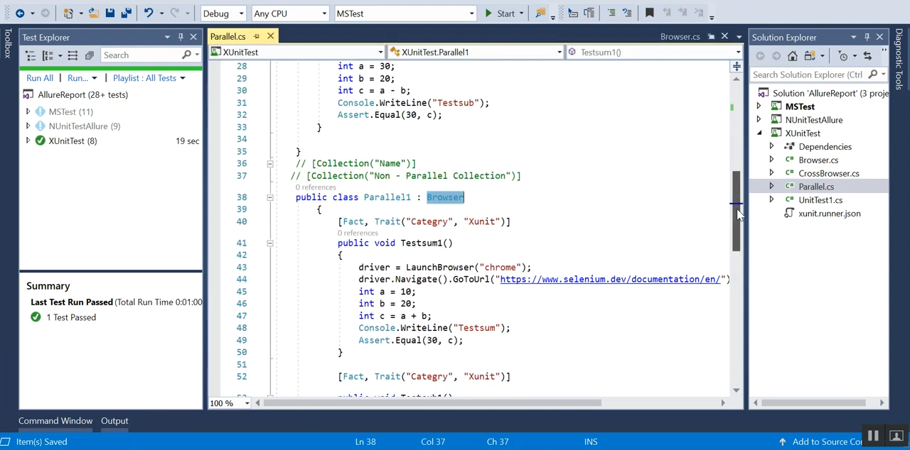
scroll("down", 3)
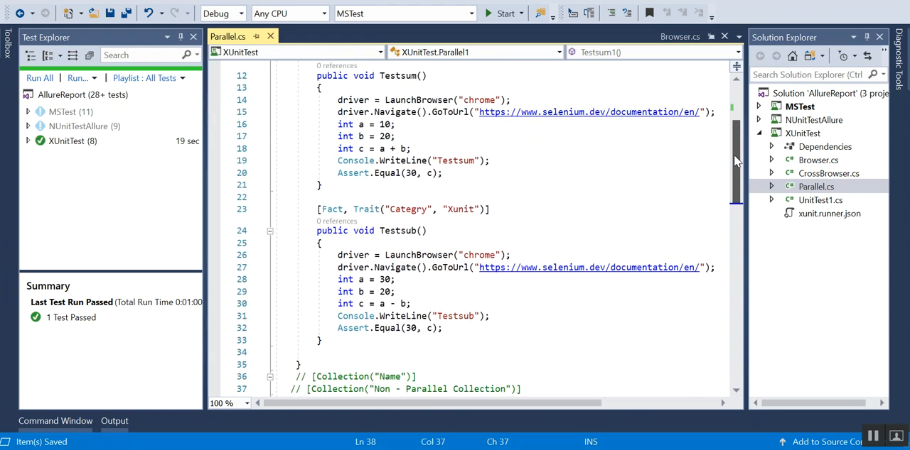
scroll("down", 3)
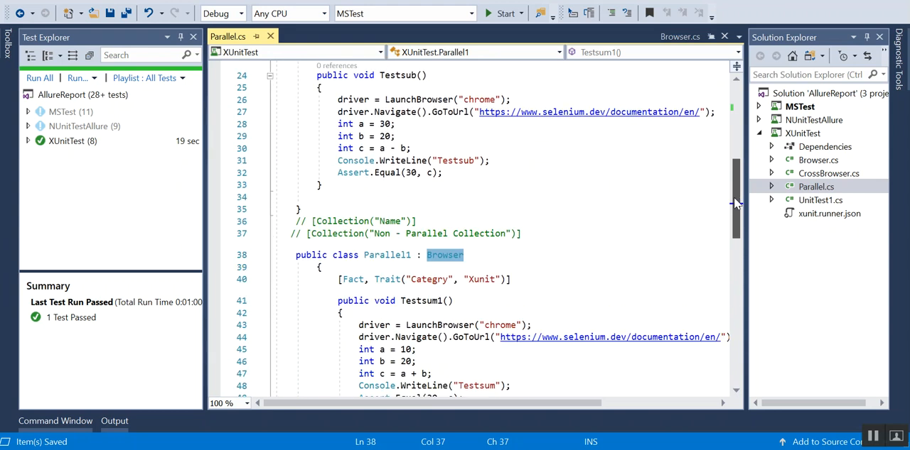
scroll("down", 3)
type("firef")
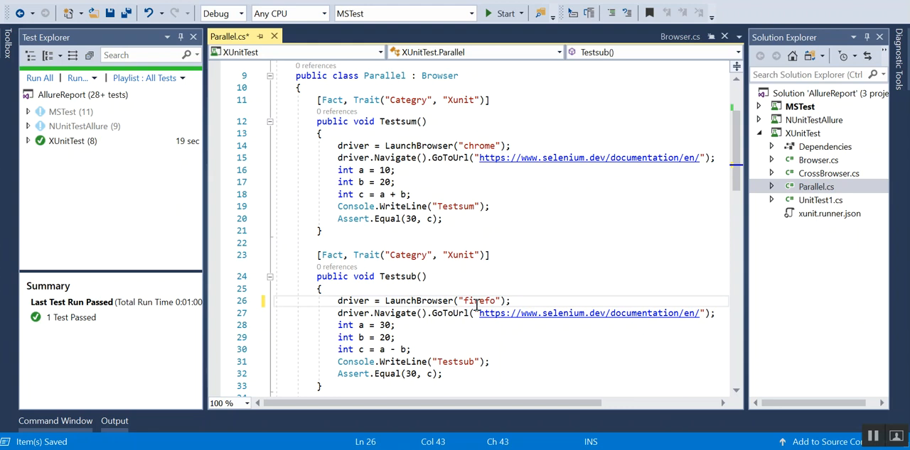
type("x")
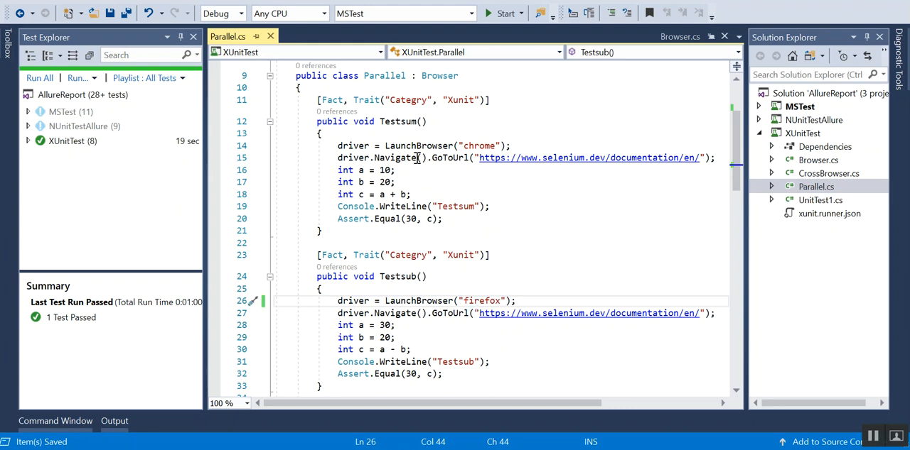
mouse_move(622, 157)
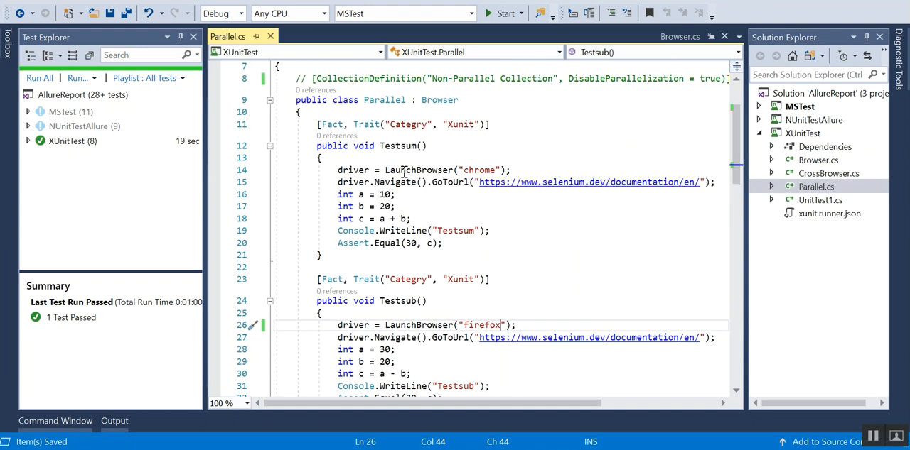
scroll("down", 3)
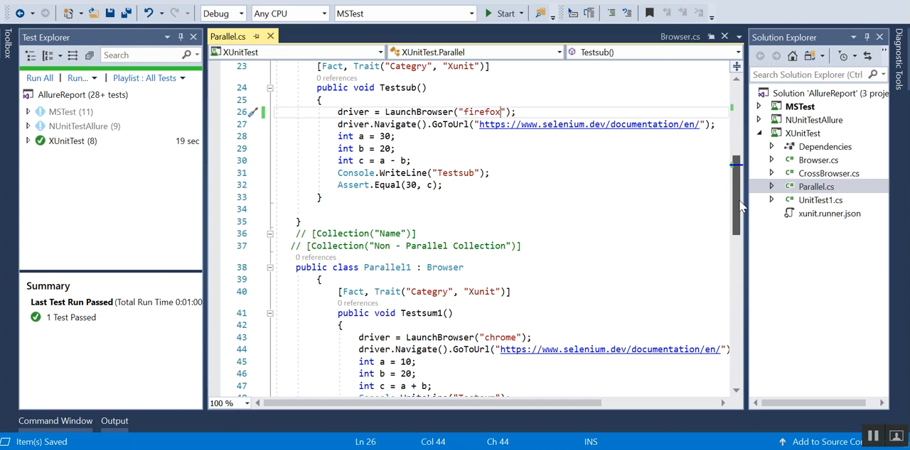
scroll("down", 3)
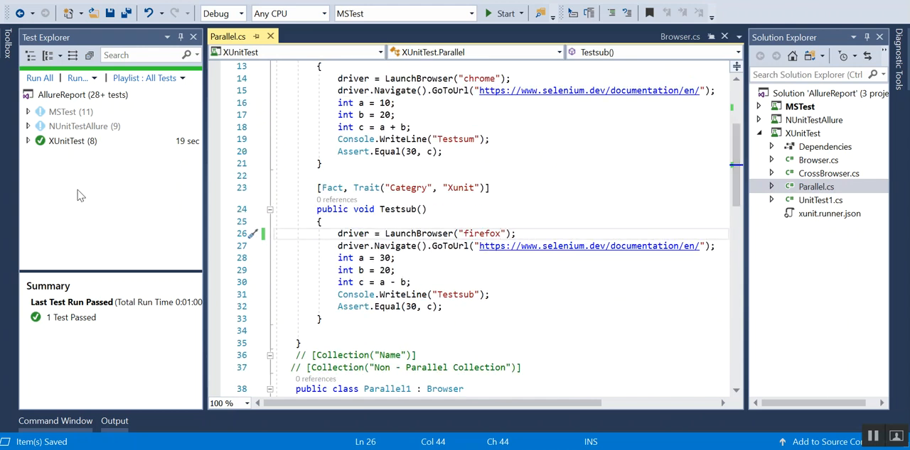
Step: Run Parallel.Testsub and Parallel.Testsum from Test Explorer; Testsum passes, Testsub fails
left_click(28, 141)
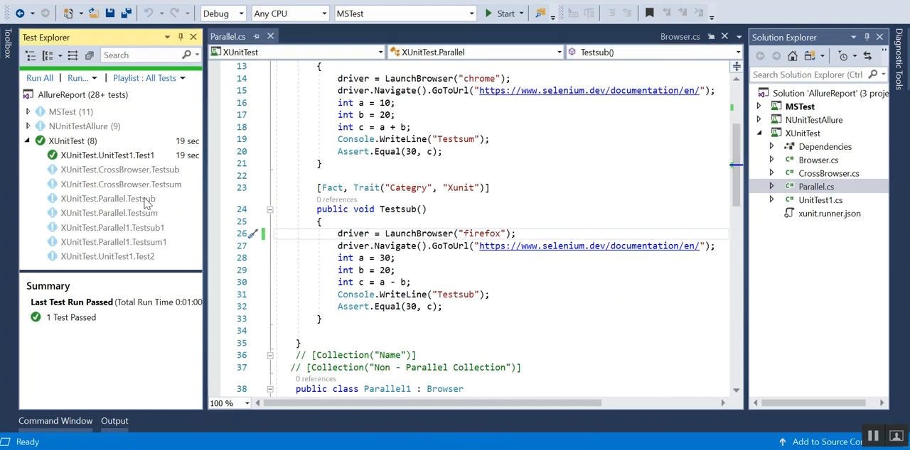
left_click(108, 198)
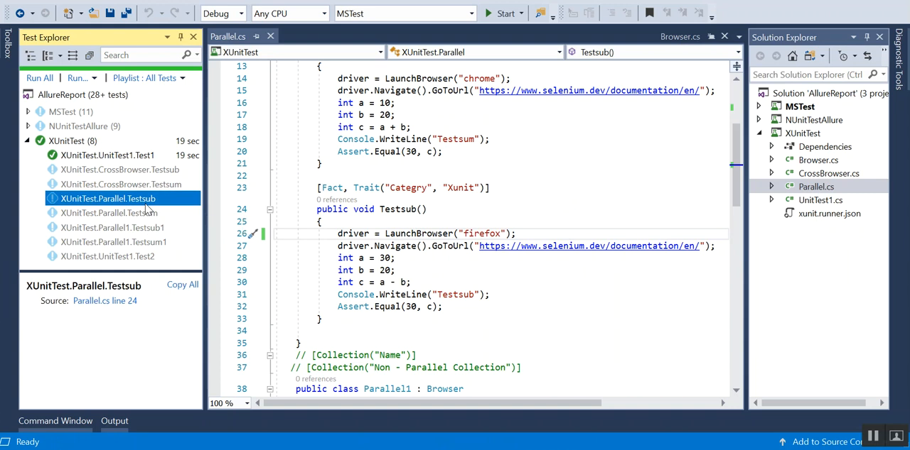
right_click(108, 213)
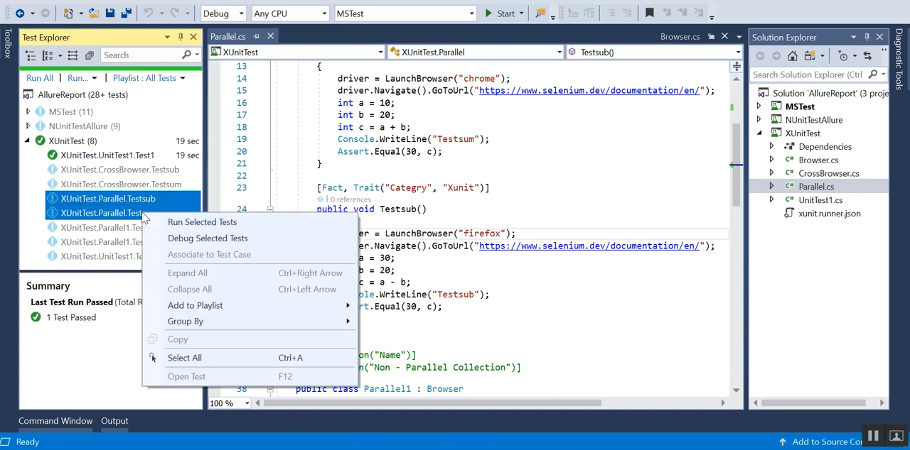
left_click(202, 222)
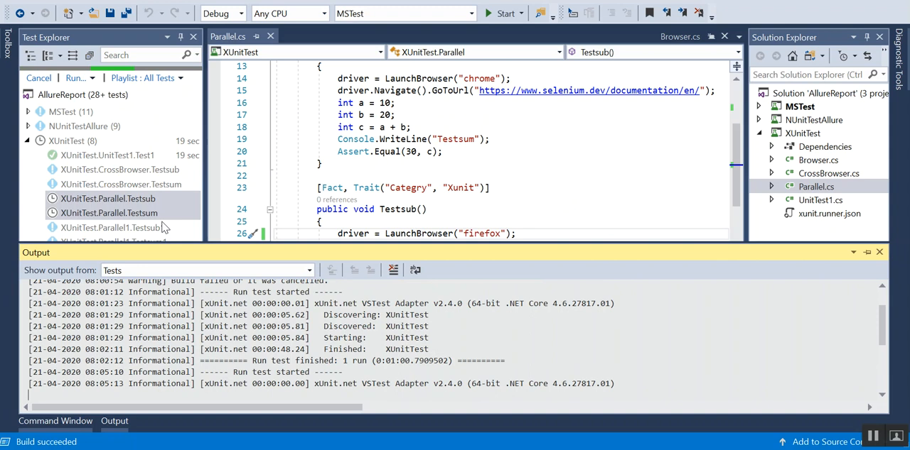
scroll("down", 3)
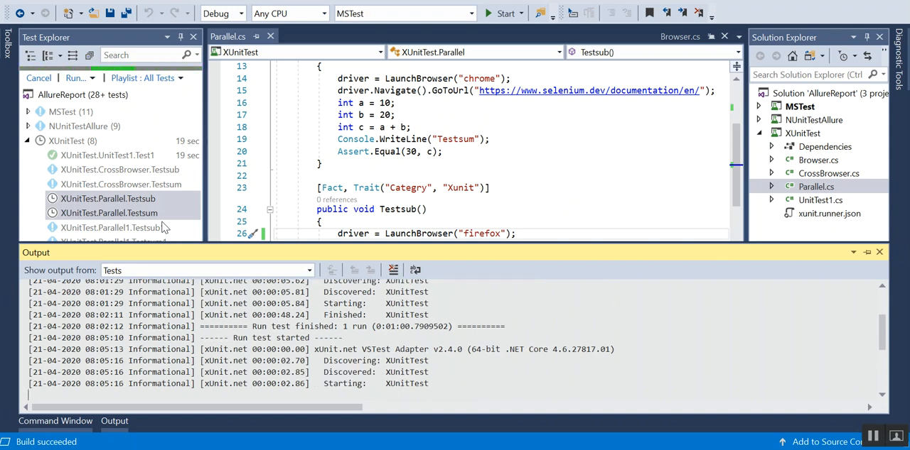
left_click(108, 213)
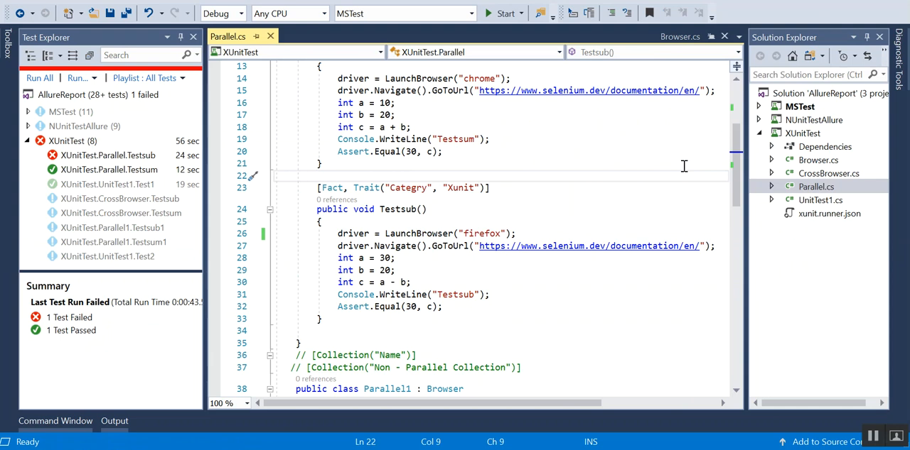
mouse_move(725, 172)
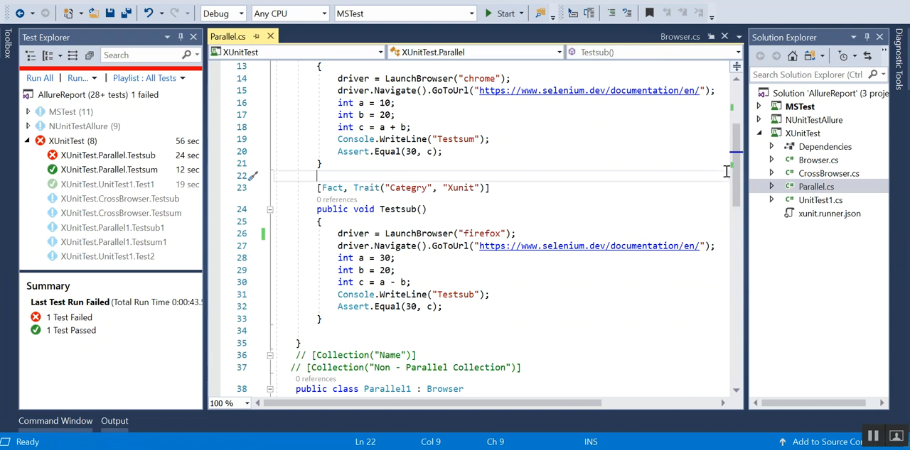
Step: Select CrossBrowser.Testsum in Test Explorer and start the XUnitTest test run
scroll("down", 3)
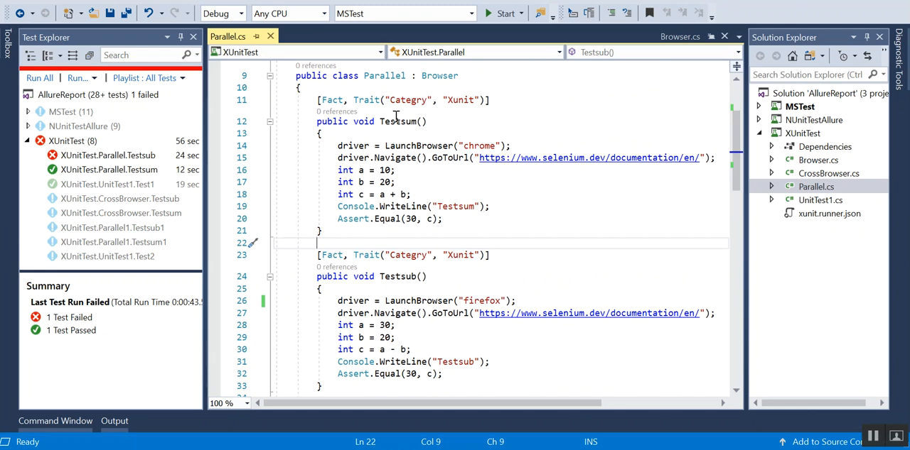
double_click(400, 121)
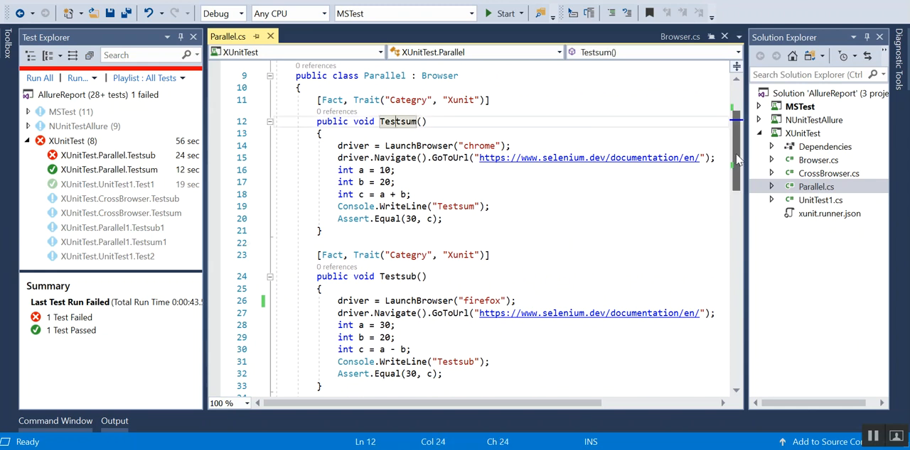
scroll("down", 3)
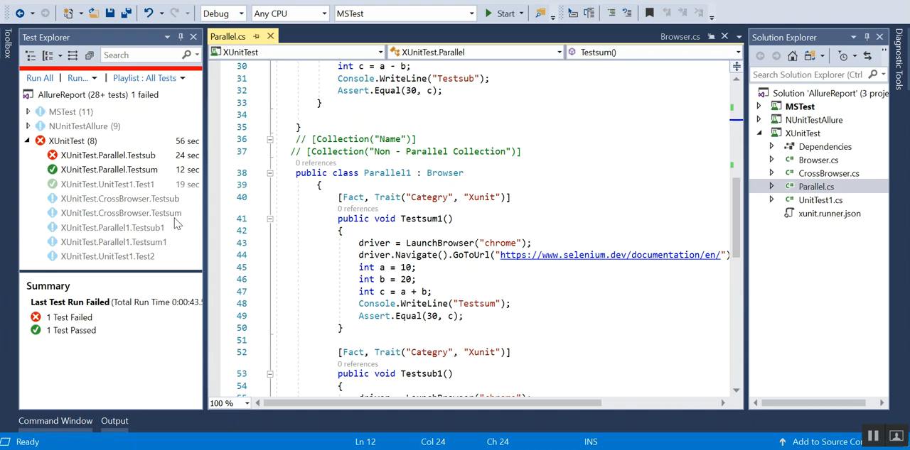
left_click(121, 214)
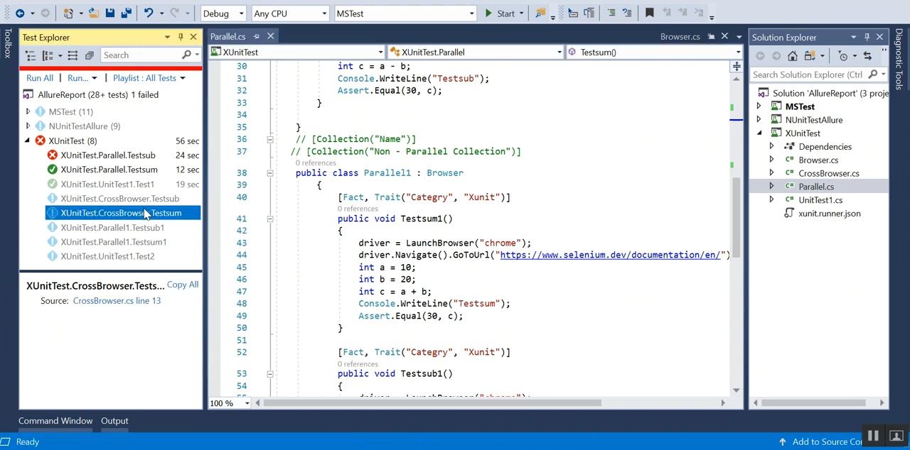
left_click(112, 242)
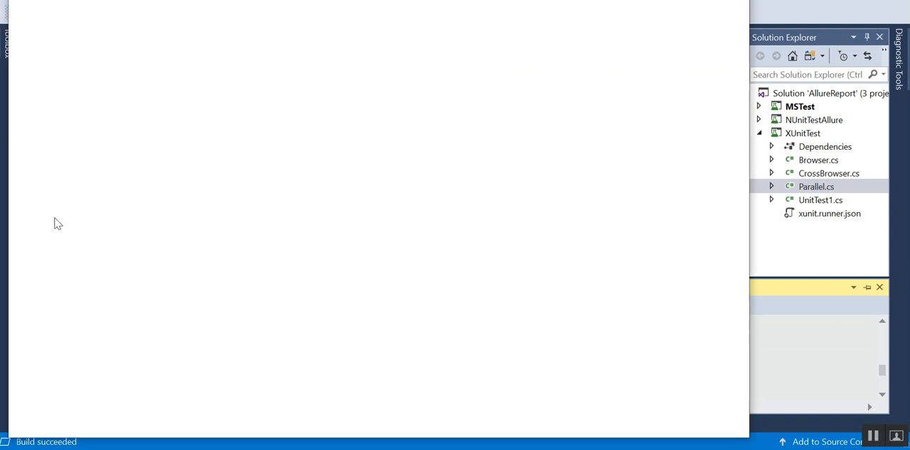
mouse_move(363, 326)
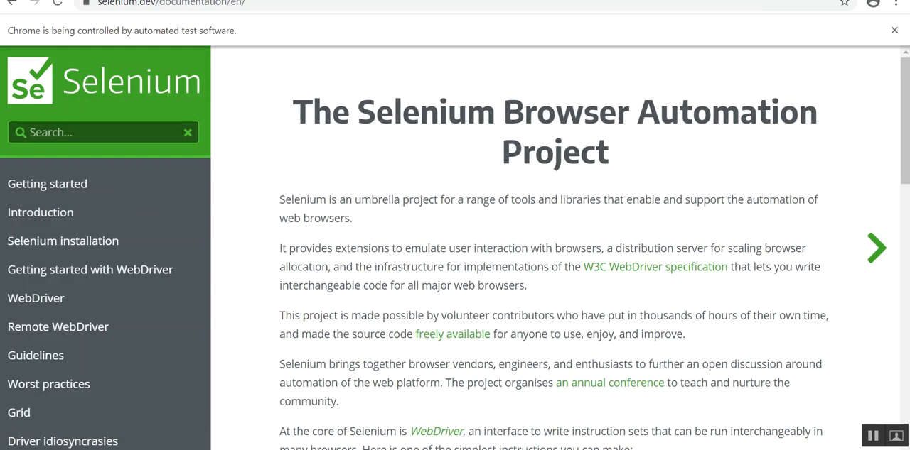
mouse_move(876, 136)
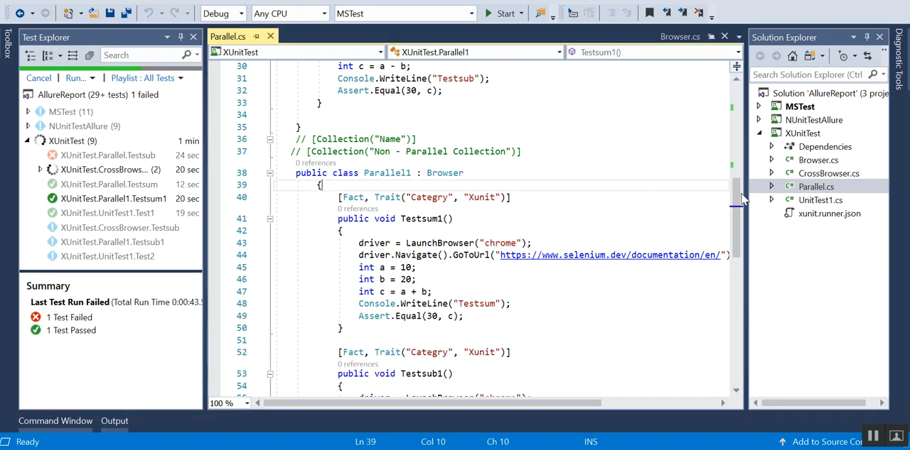
scroll("up", 3)
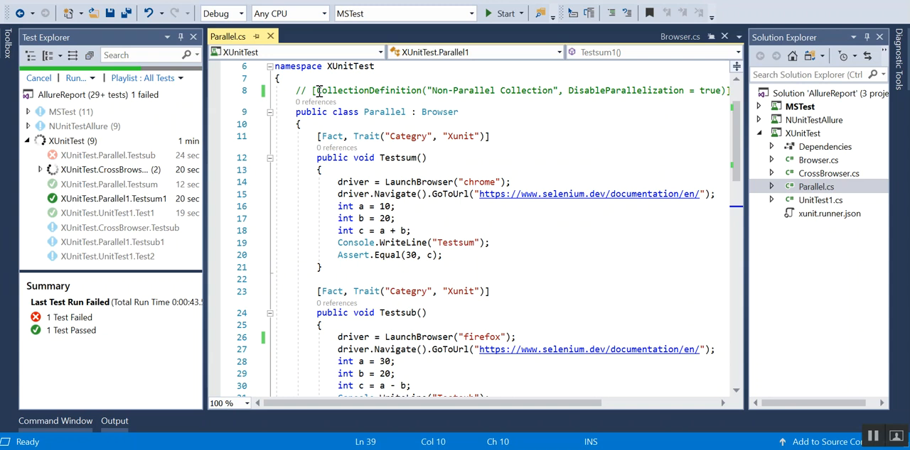
mouse_move(484, 337)
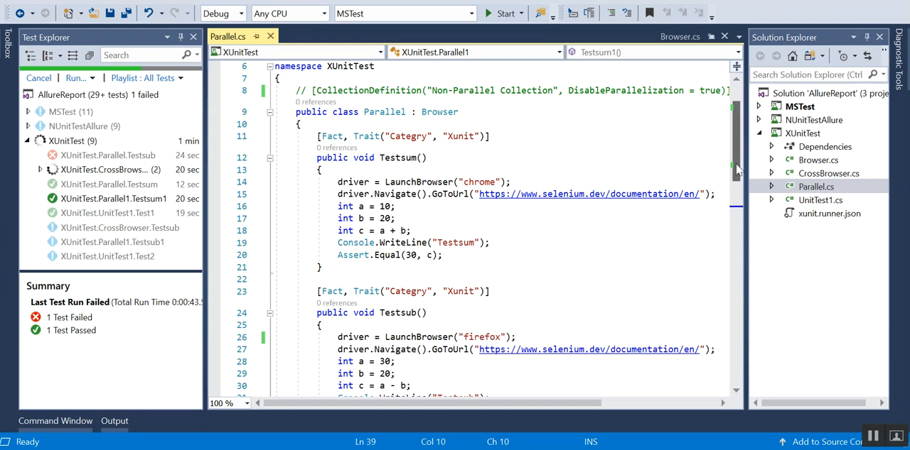
scroll("down", 3)
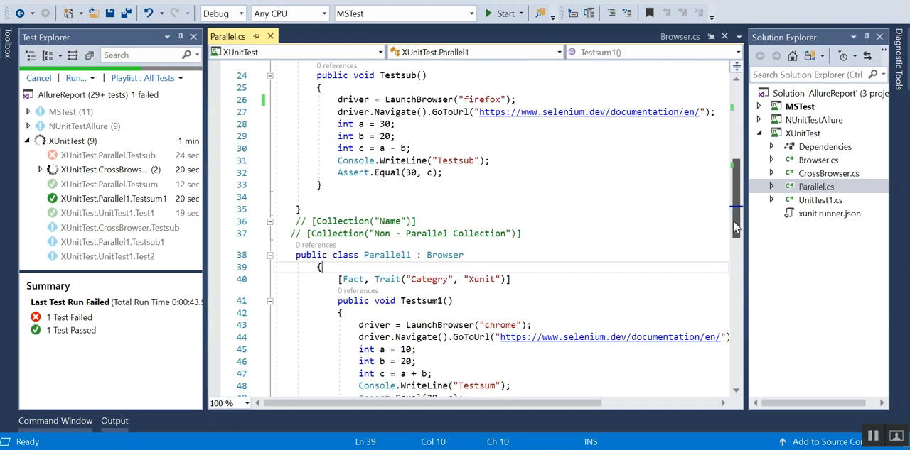
scroll("down", 3)
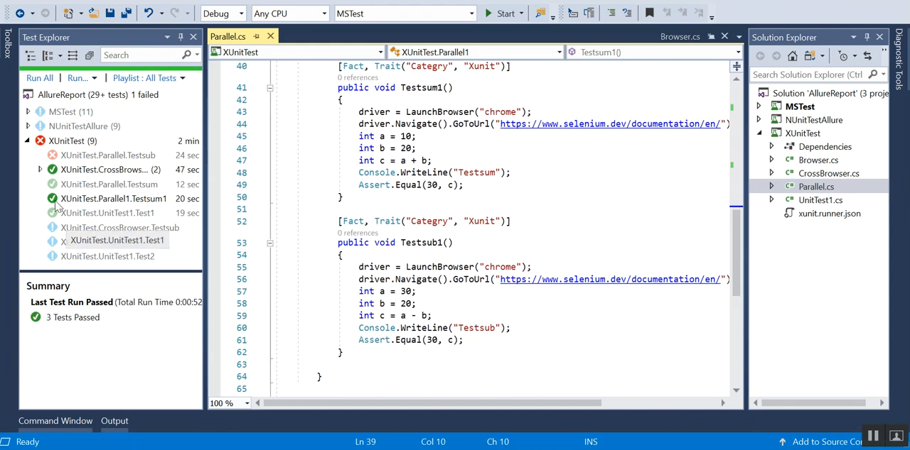
left_click(41, 169)
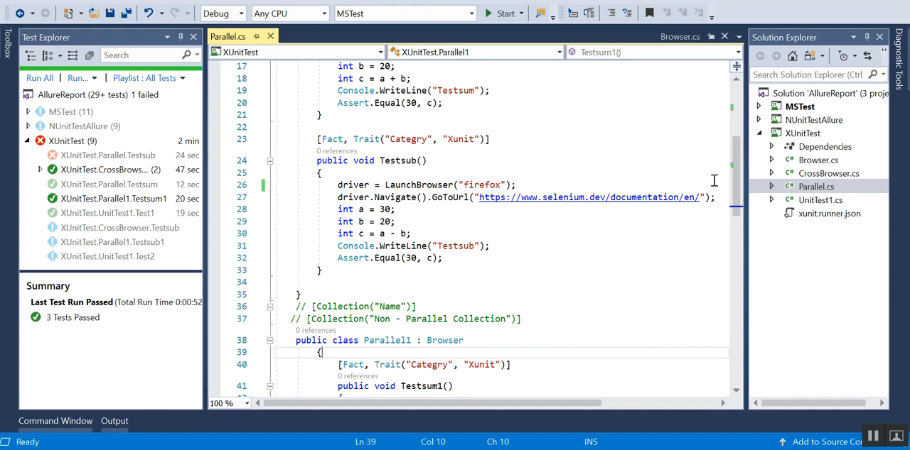
scroll("down", 3)
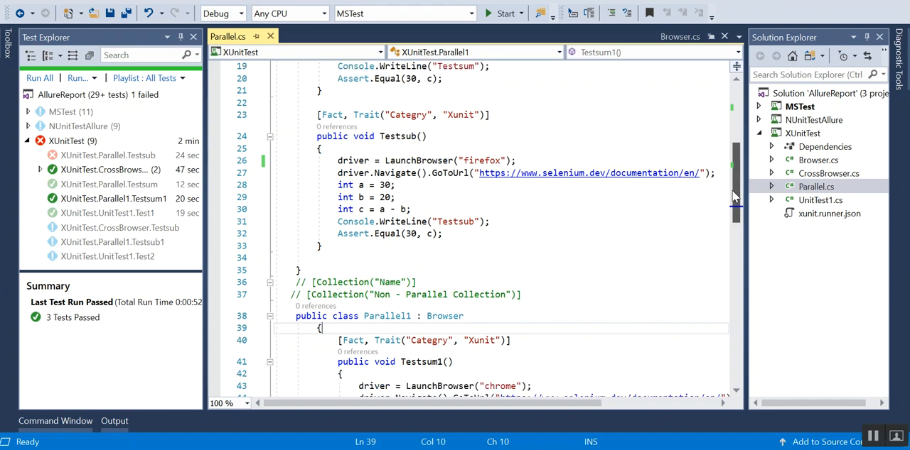
scroll("down", 3)
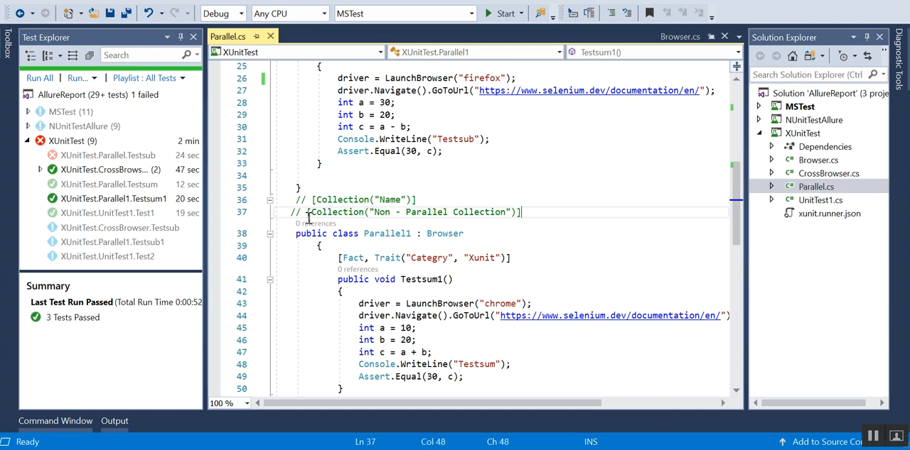
Step: Copy the Non - Parallel Collection attribute line and apply it above the Parallel class
triple_click(405, 211)
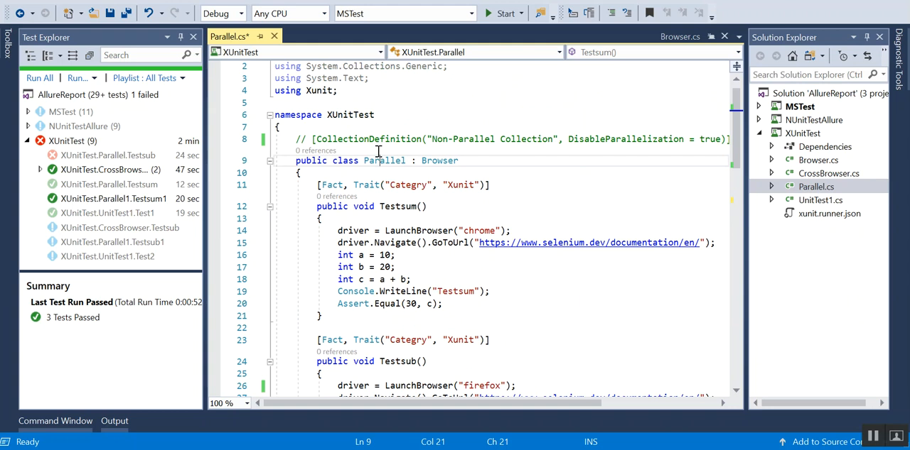
double_click(384, 160)
type("[Collection(\"Non - Parallel Collection\")]")
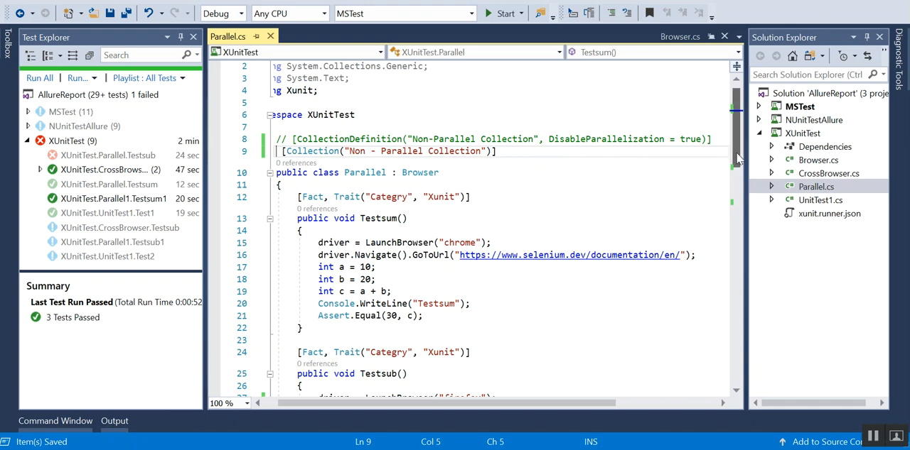
scroll("down", 3)
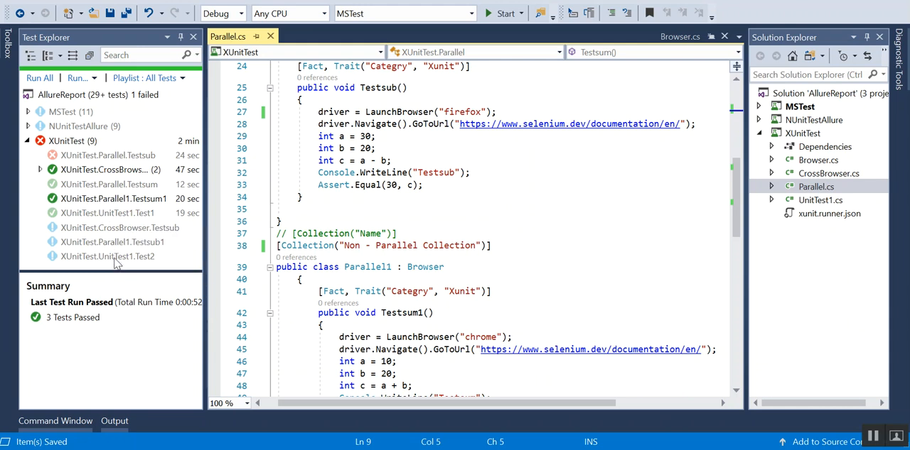
mouse_move(117, 255)
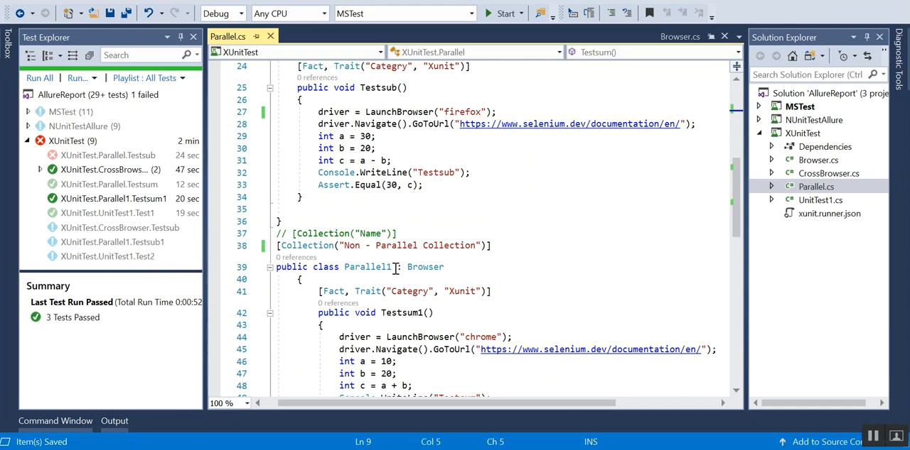
mouse_move(369, 266)
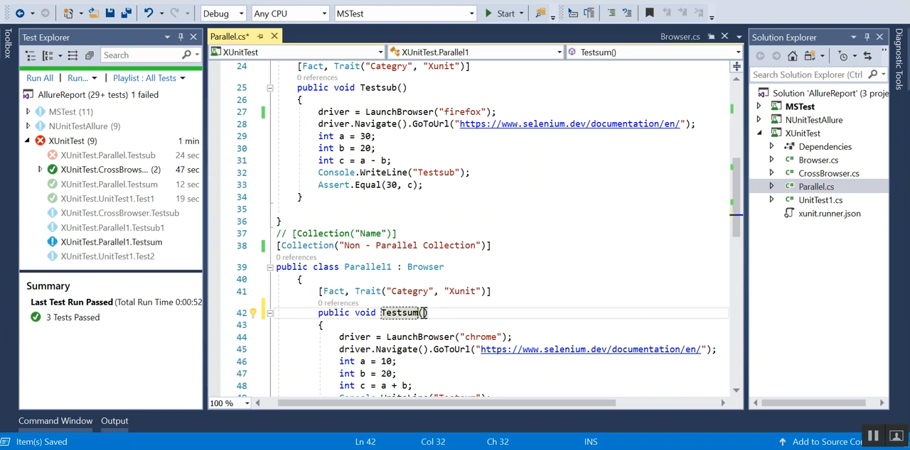
Step: Rename Testsum to Testsumparallel1 in Parallel1 and to Testsumparallel in Parallel
type("paralle")
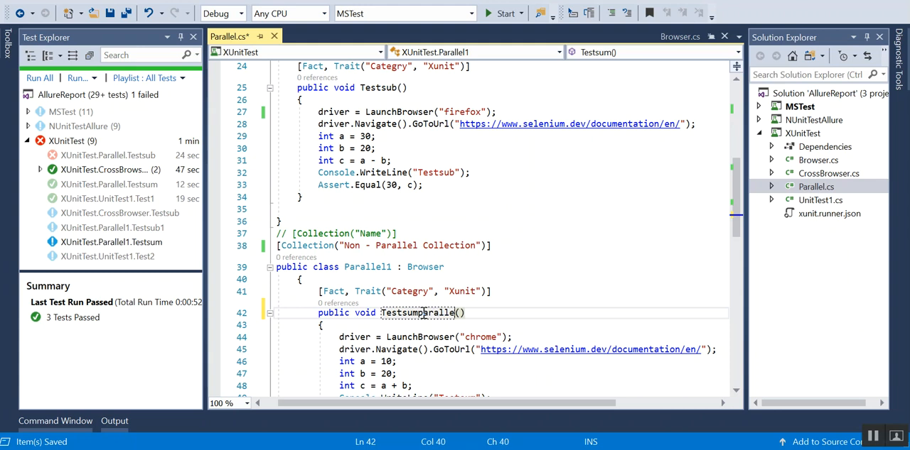
type("l1")
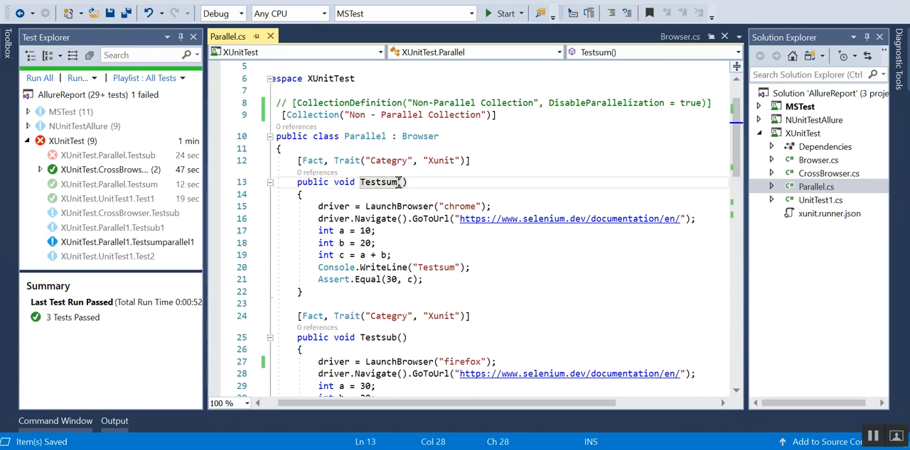
type("parallel")
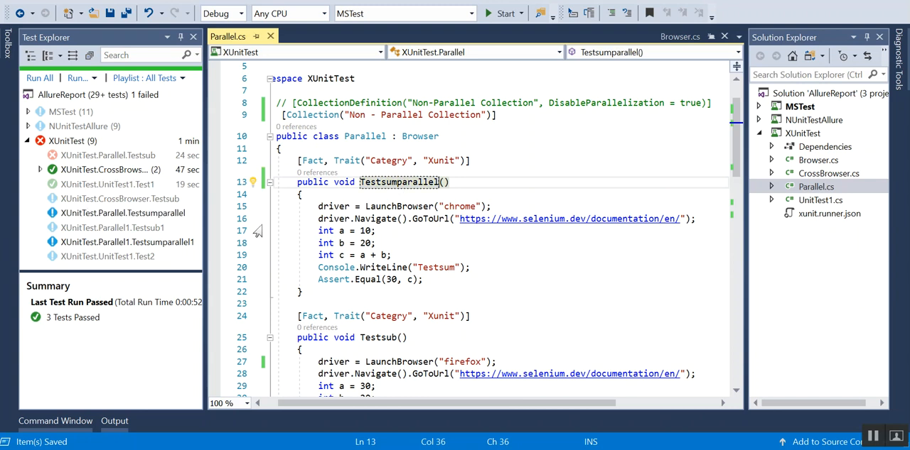
mouse_move(164, 220)
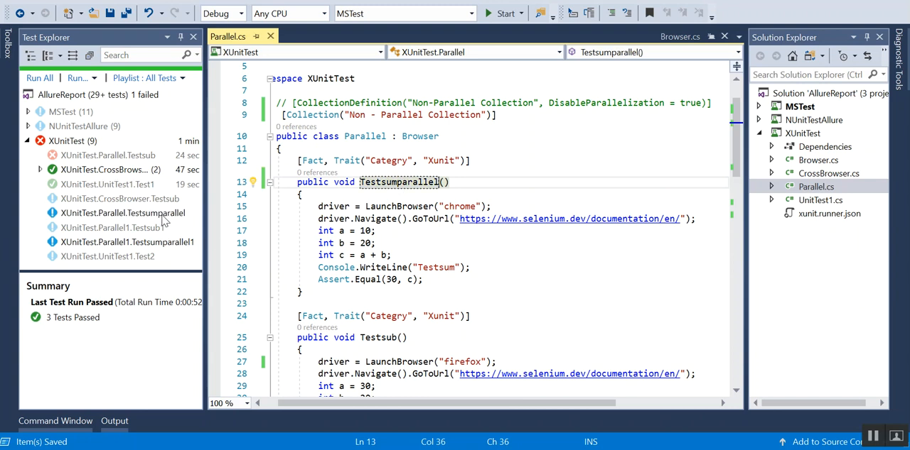
Step: Run the selected Testsumparallel and Testsumparallel1 tests together via Run Selected Tests
left_click(128, 242)
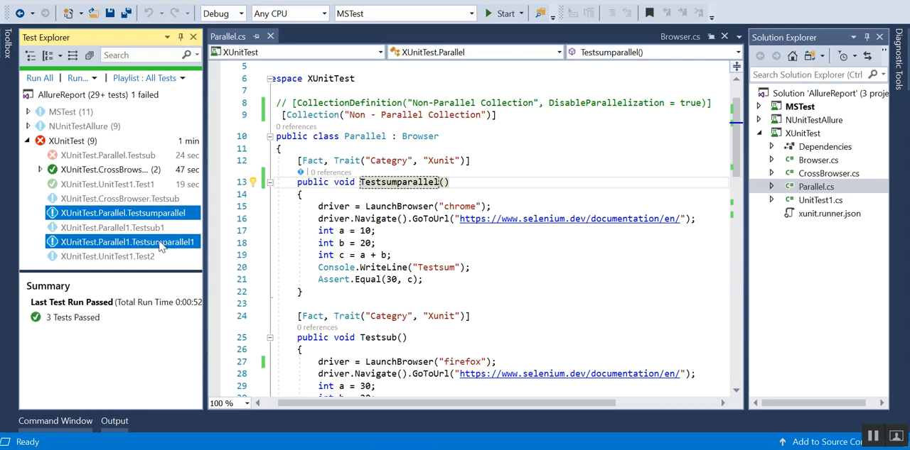
right_click(110, 242)
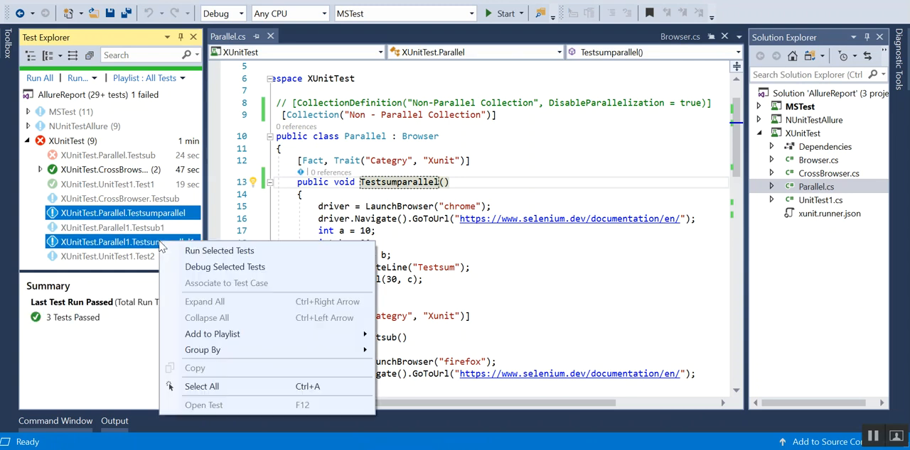
mouse_move(218, 251)
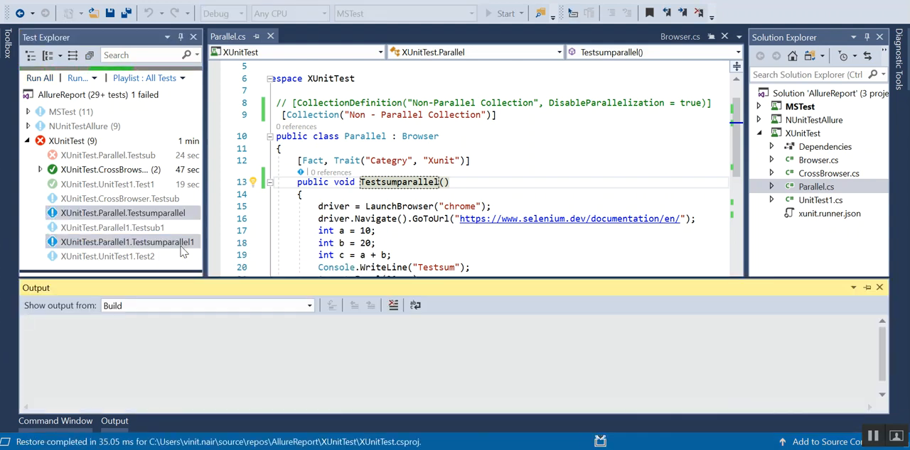
left_click(39, 77)
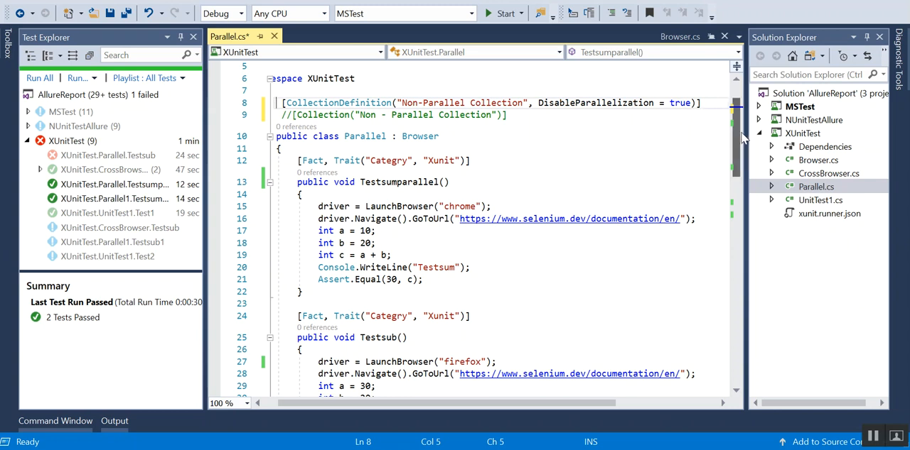
Step: Activate the CollectionDefinition with DisableParallelization = true and adjust the Parallel class's Collection attribute
scroll("down", 3)
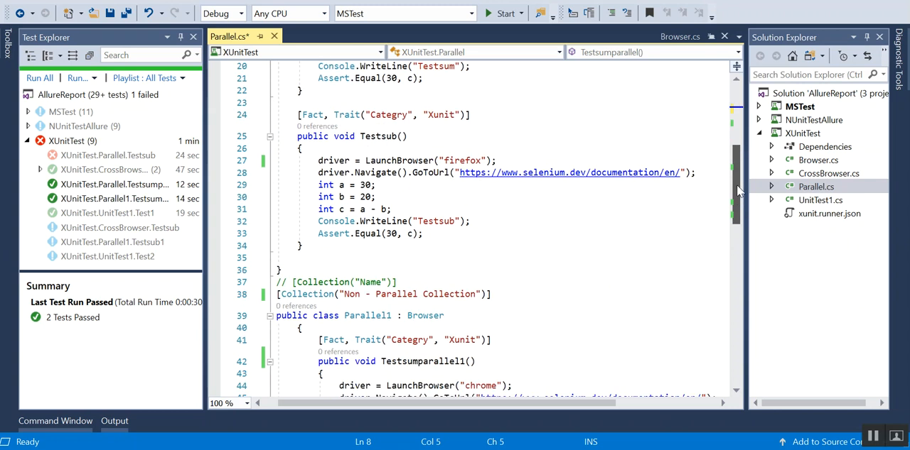
scroll("down", 3)
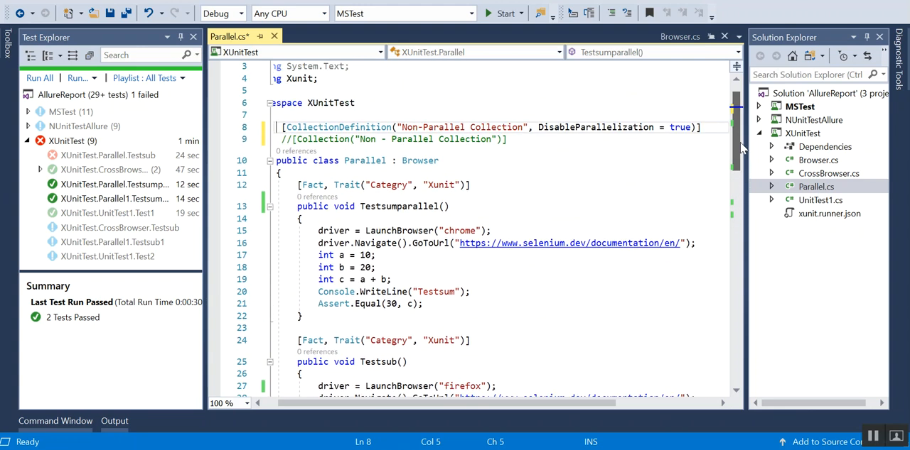
left_click(506, 139)
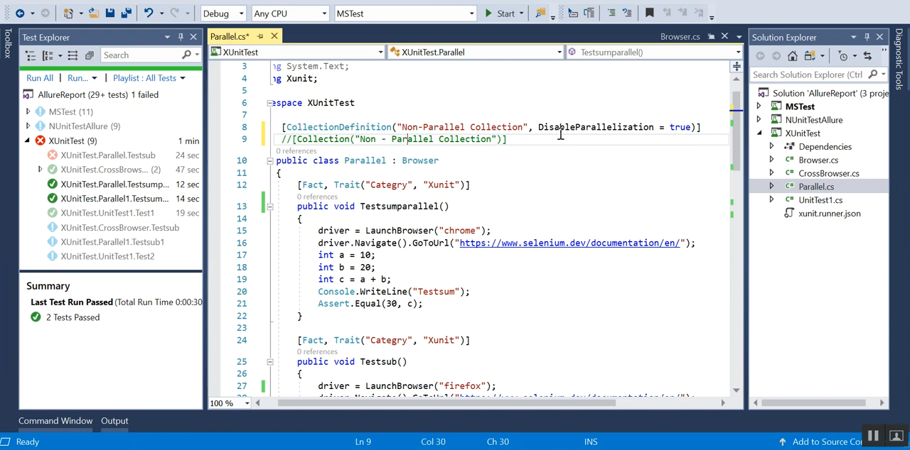
mouse_move(680, 127)
type(")")
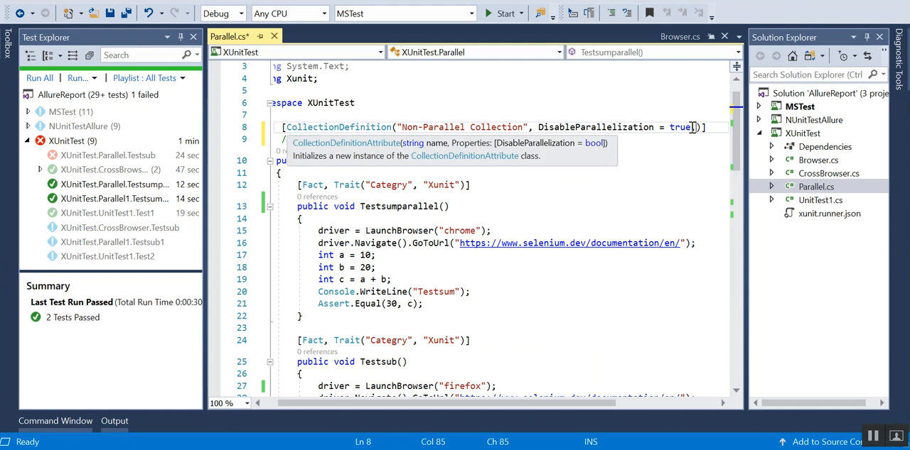
type("]Ma")
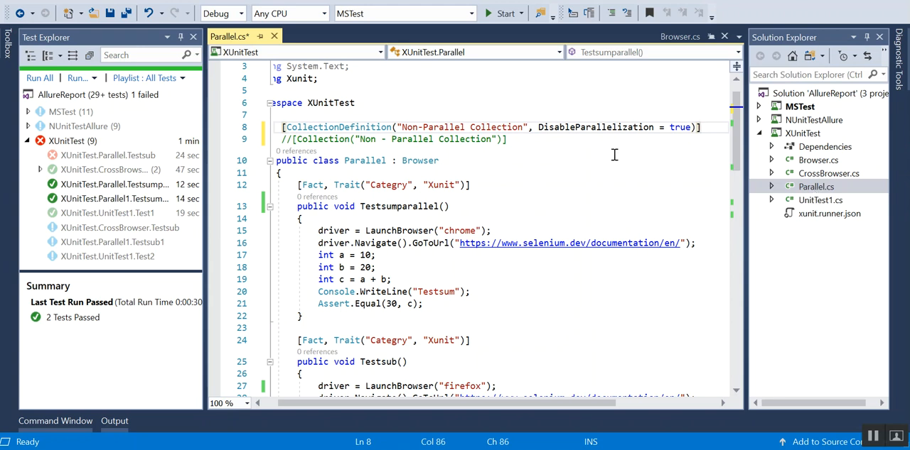
left_click(696, 126)
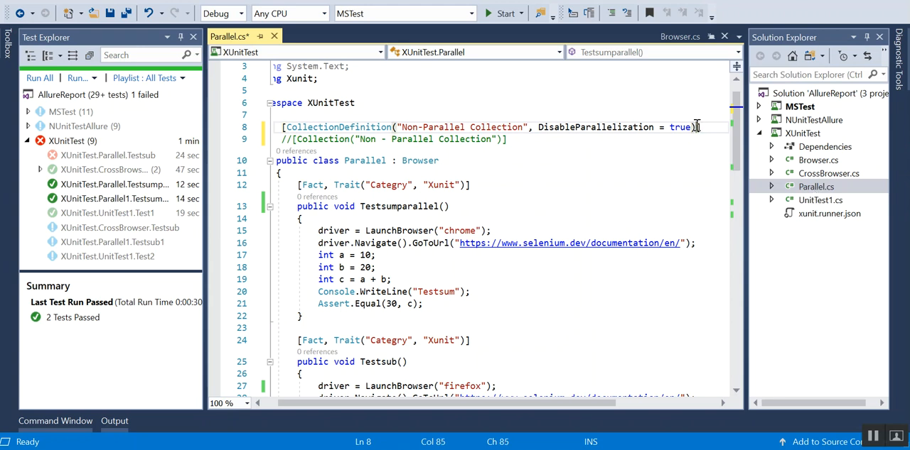
type("M")
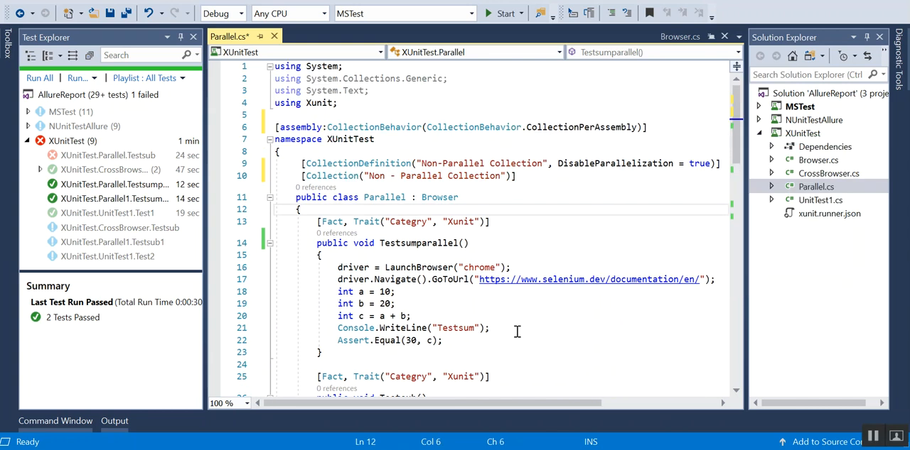
mouse_move(549, 240)
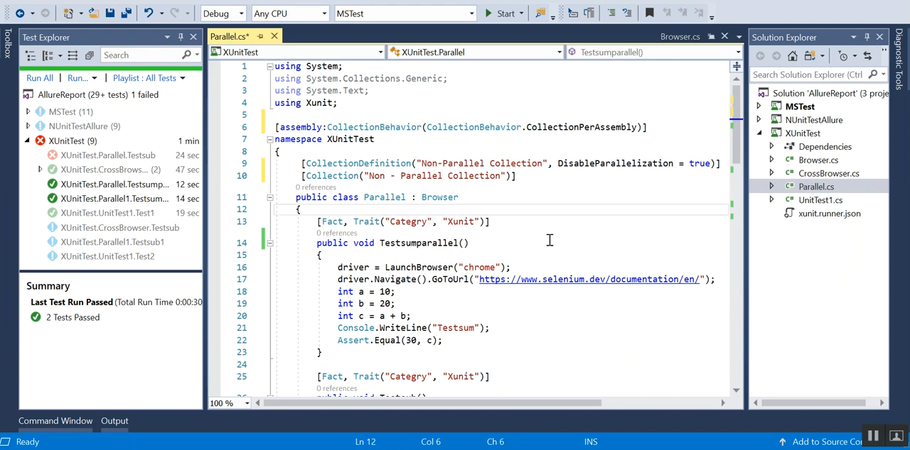
mouse_move(510, 226)
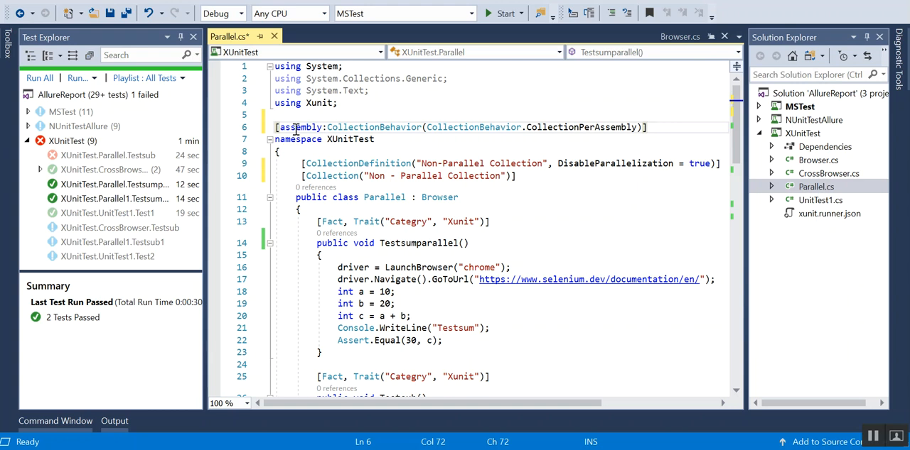
Step: Select the assembly-level CollectionBehavior attribute and delete it
double_click(300, 127)
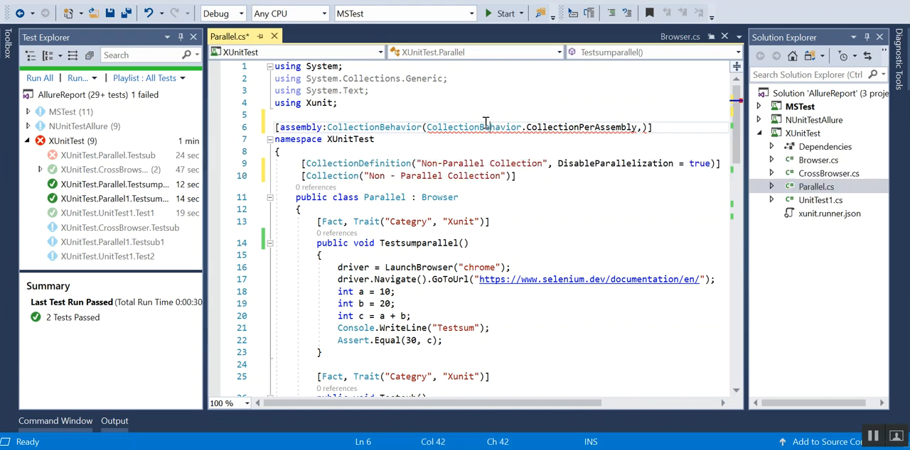
double_click(472, 127)
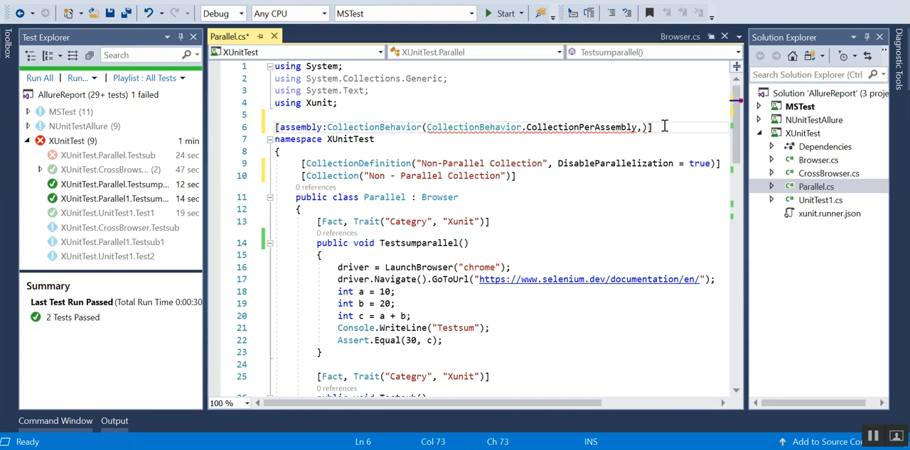
key("Backspace")
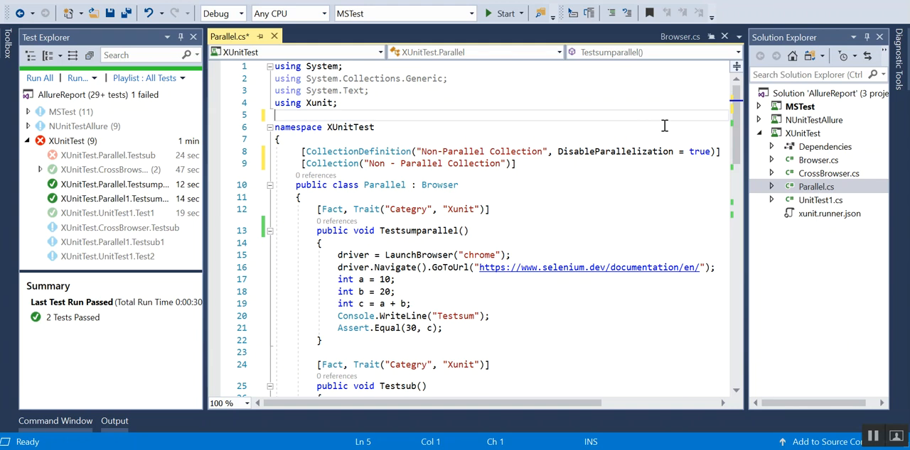
mouse_move(752, 242)
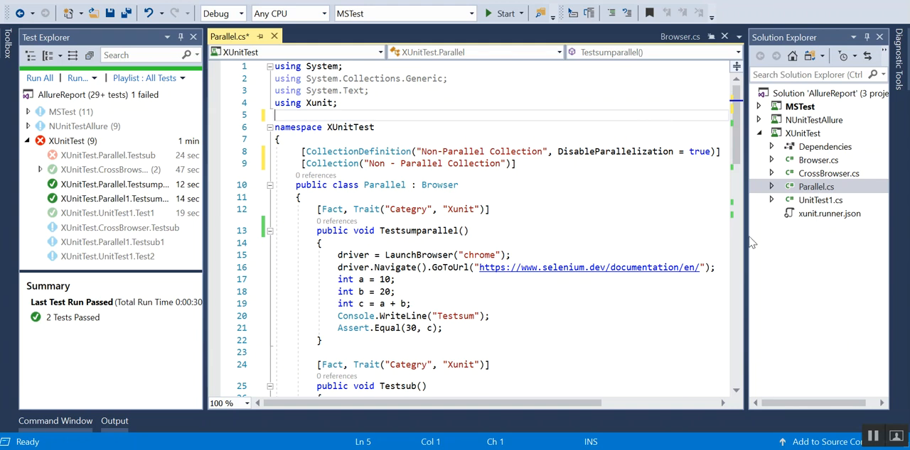